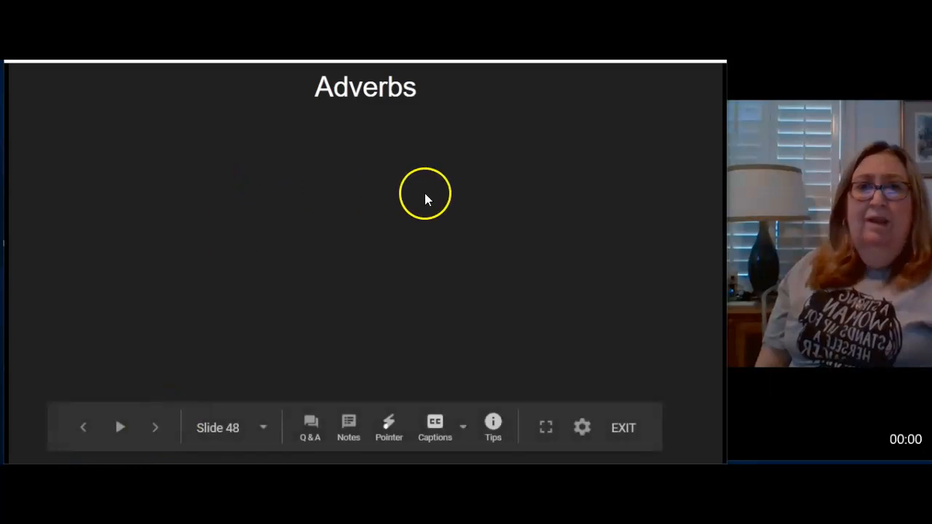
pyautogui.moveTo(462, 204)
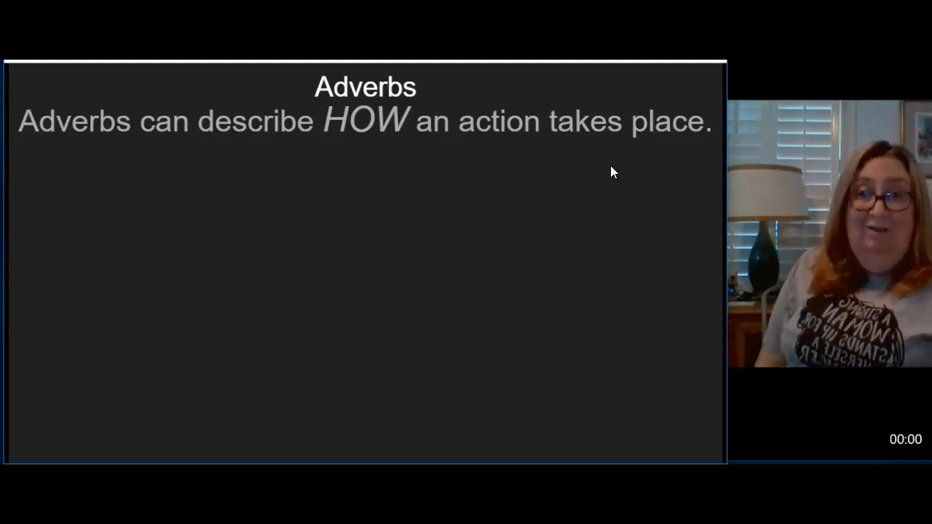
# Reveal the example sentence "Jason quickly read a book." on the HOW slide
pyautogui.click(465, 180)
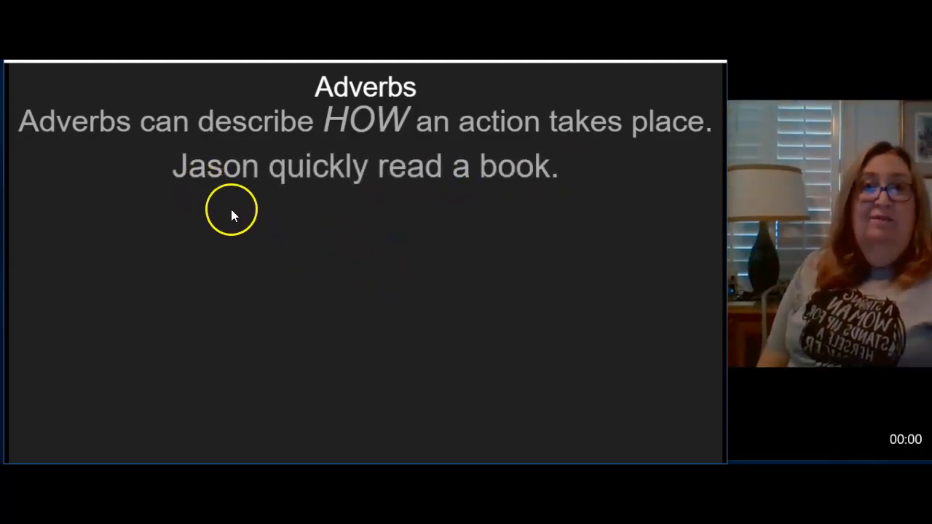
pyautogui.moveTo(555, 210)
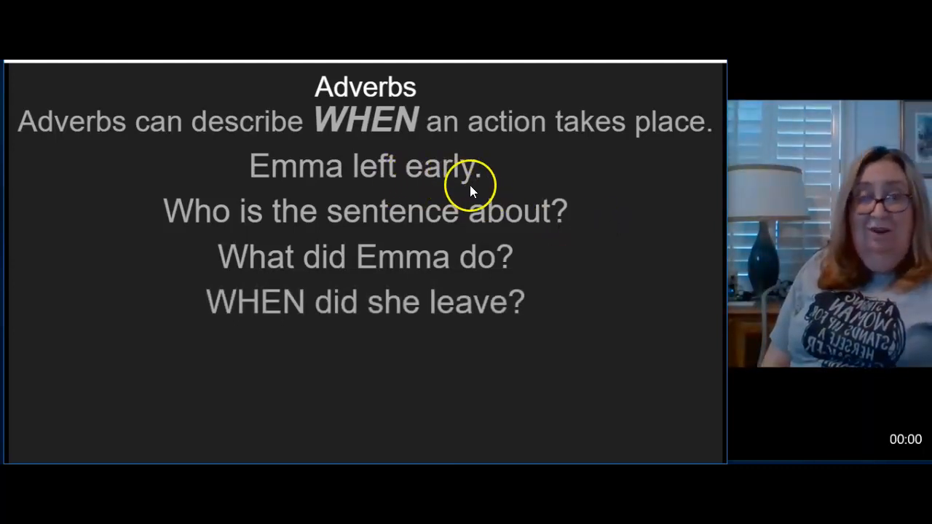
pyautogui.moveTo(593, 313)
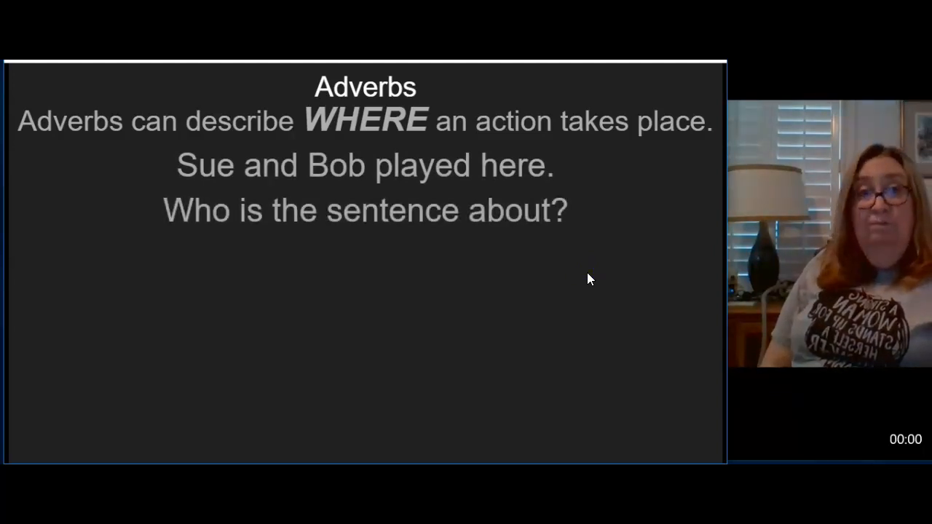
# Reveal the follow-up question "What did Sue and Bob do?" on the WHERE slide
pyautogui.click(584, 275)
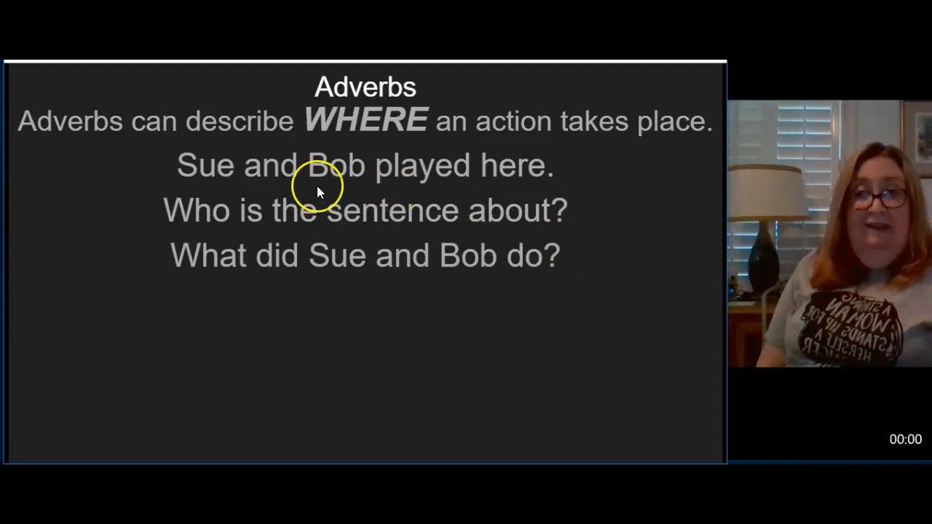
pyautogui.moveTo(370, 189)
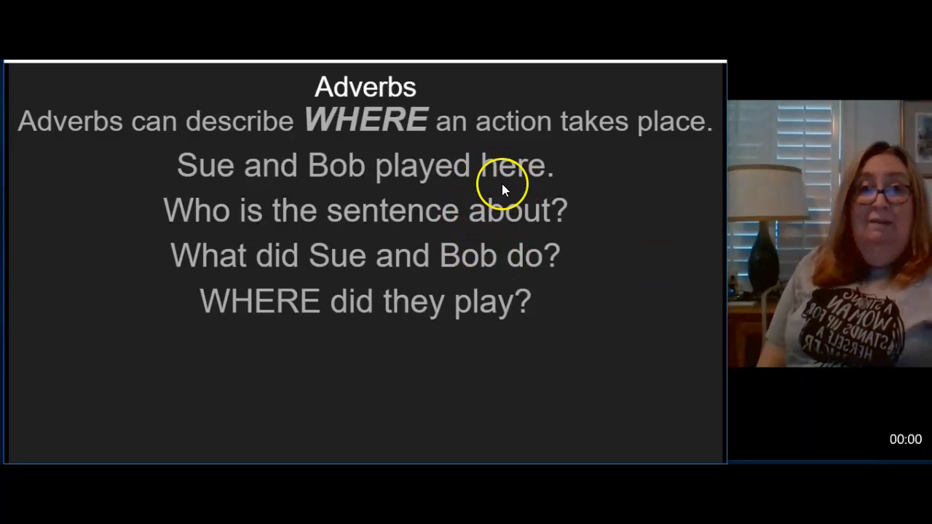
pyautogui.moveTo(626, 196)
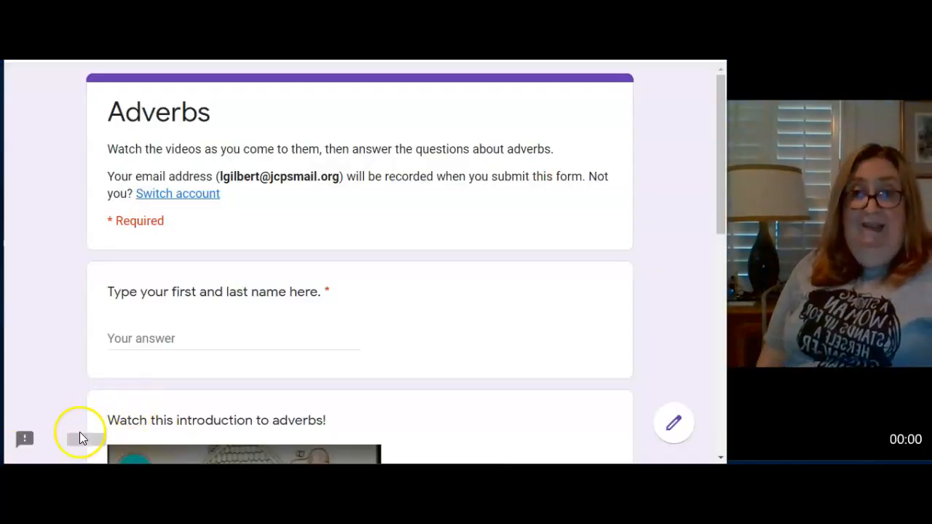
# Scroll through the intro form down to the Adverb quiz instructions and first question
pyautogui.scroll(-3)
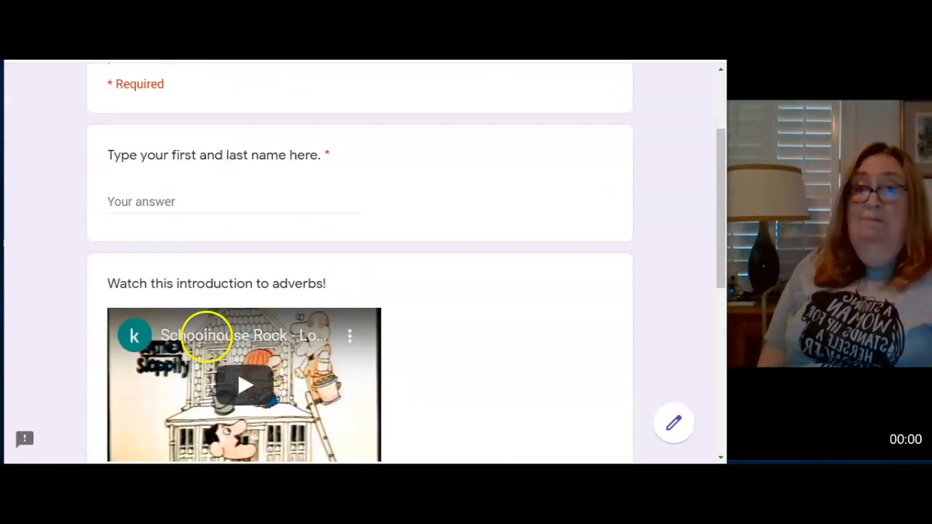
pyautogui.scroll(-3)
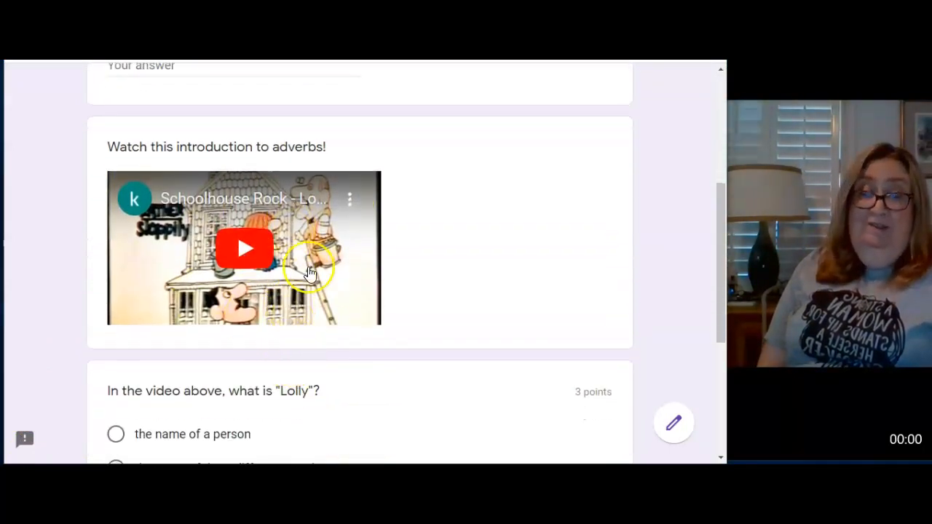
pyautogui.scroll(-3)
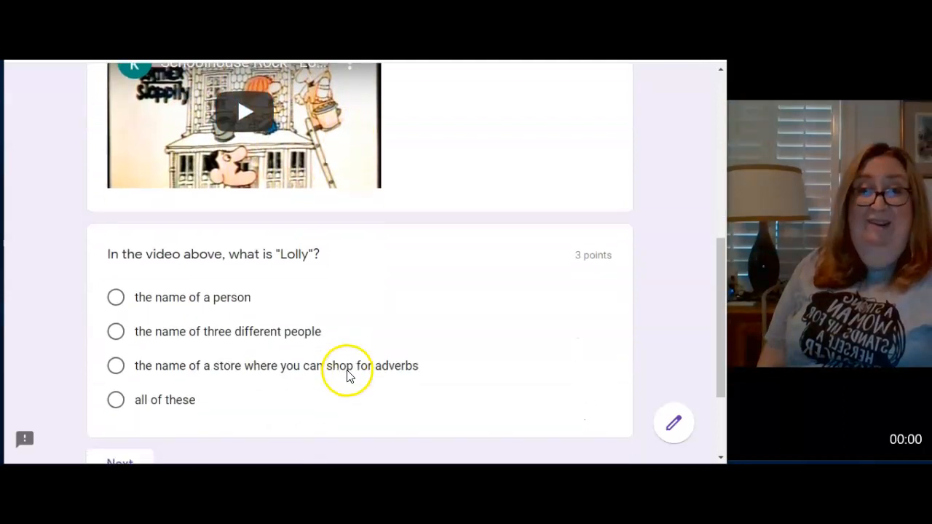
pyautogui.scroll(-3)
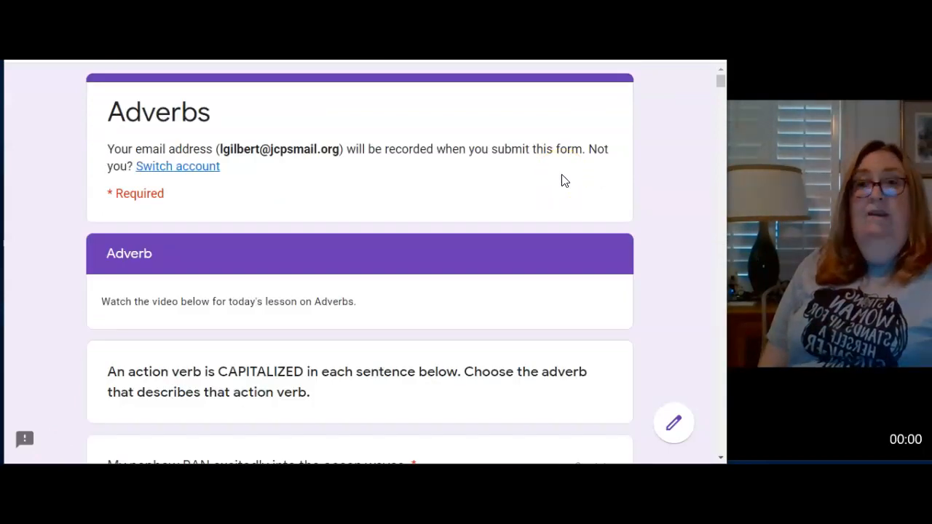
pyautogui.moveTo(329, 258)
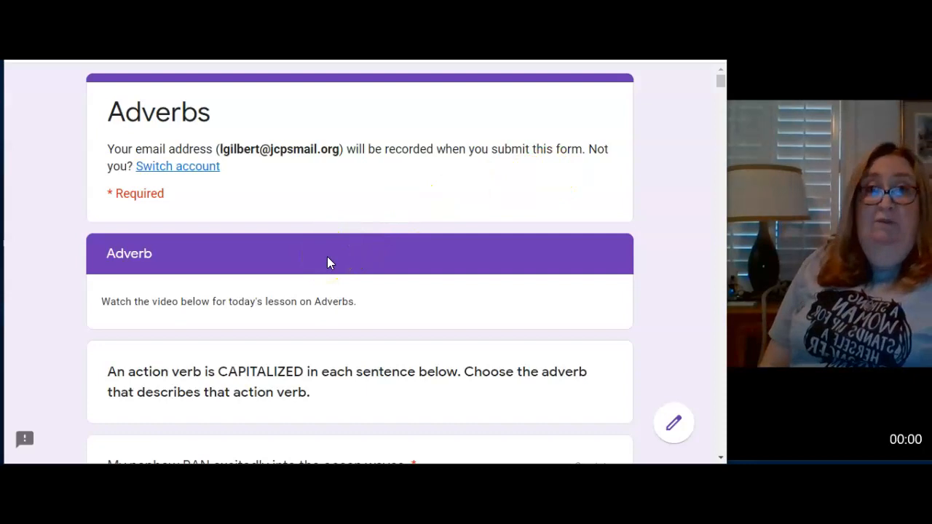
pyautogui.scroll(-3)
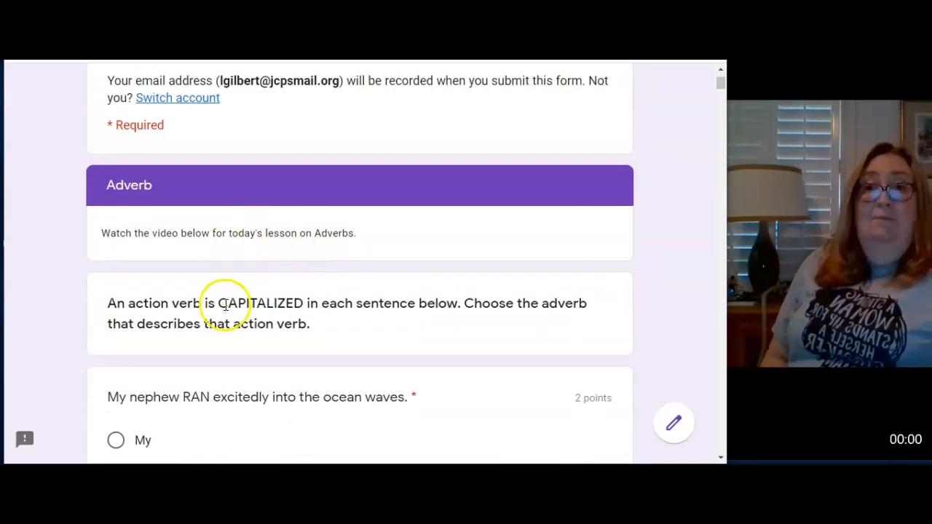
pyautogui.moveTo(382, 308)
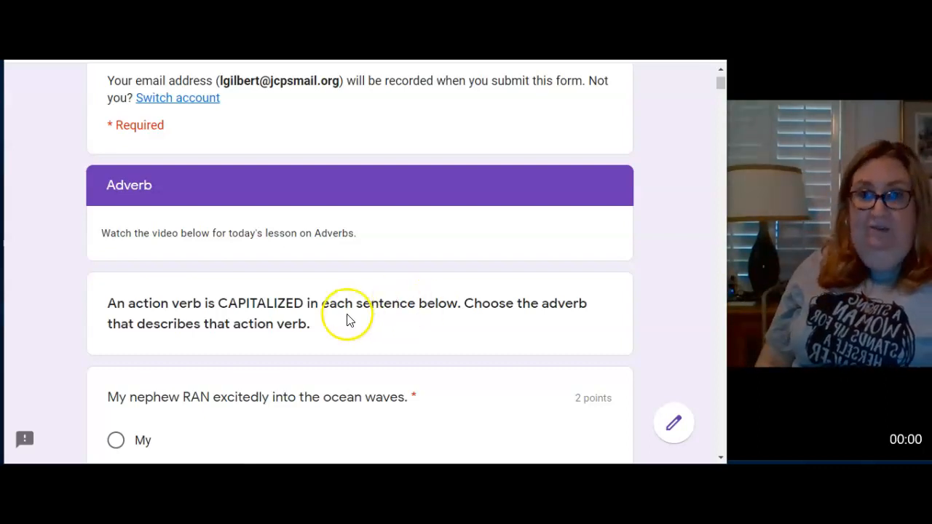
# Select "excitedly" for the sentence "My nephew RAN excitedly into the ocean waves."
pyautogui.scroll(-3)
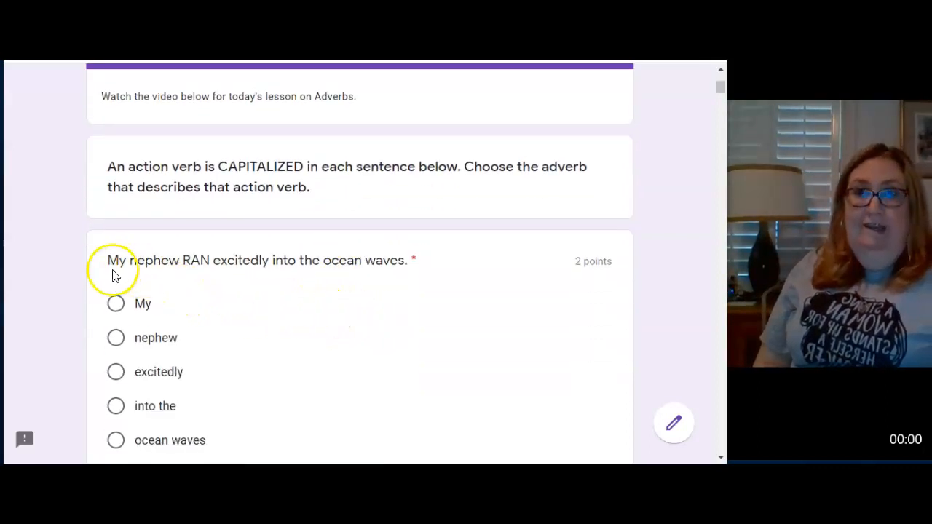
pyautogui.moveTo(296, 276)
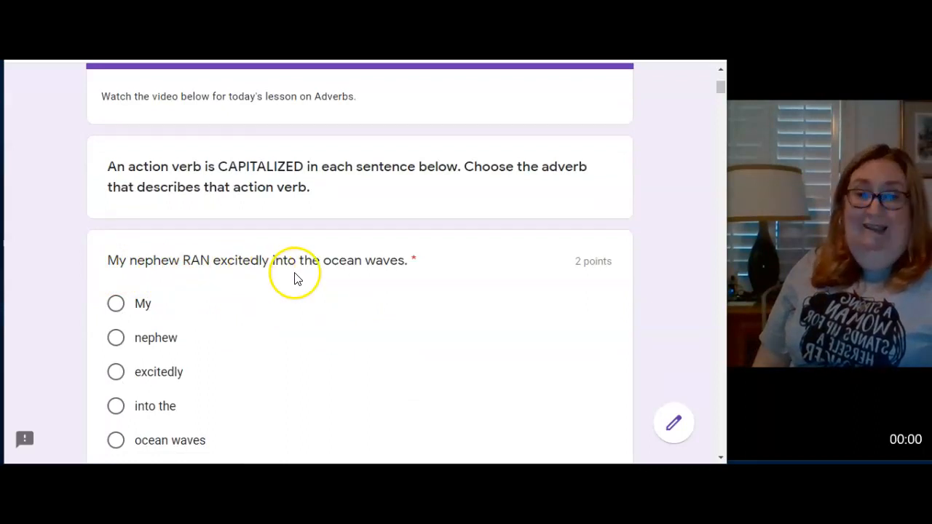
pyautogui.moveTo(211, 278)
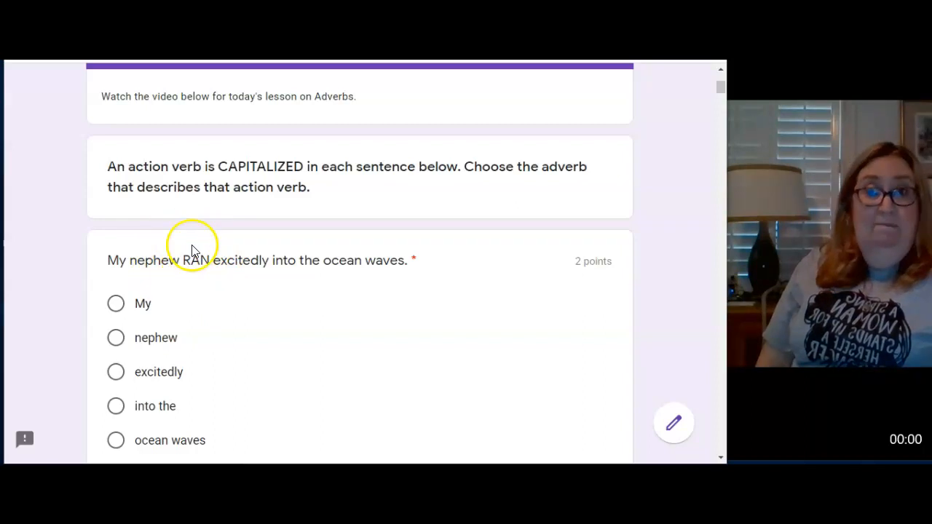
pyautogui.moveTo(222, 289)
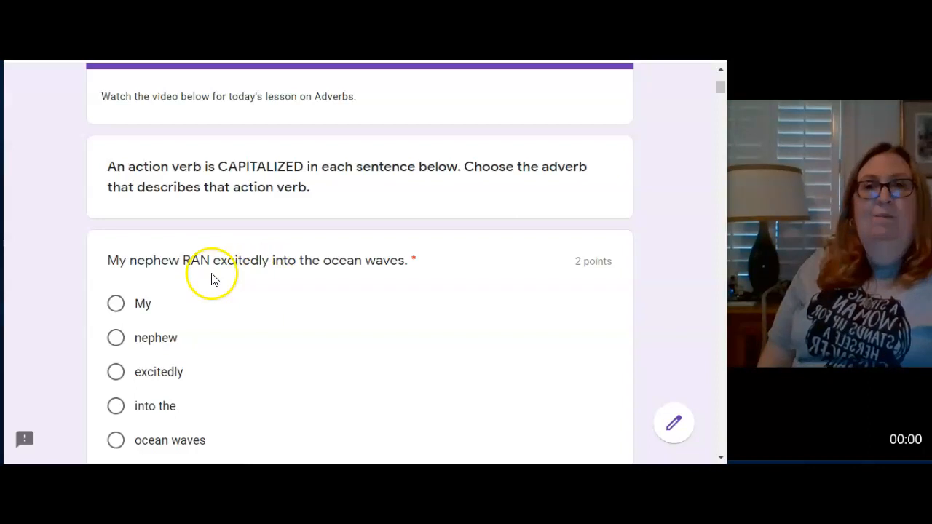
pyautogui.moveTo(263, 281)
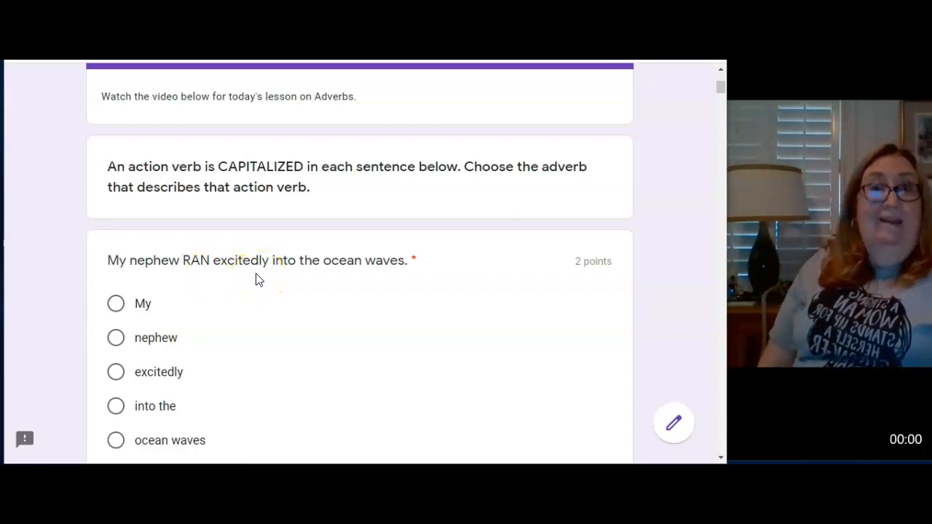
pyautogui.moveTo(272, 280)
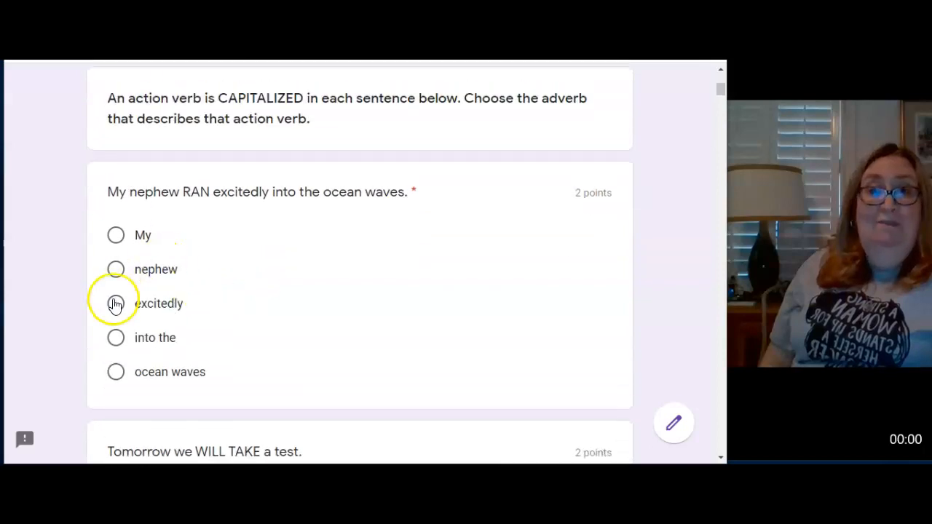
pyautogui.click(115, 303)
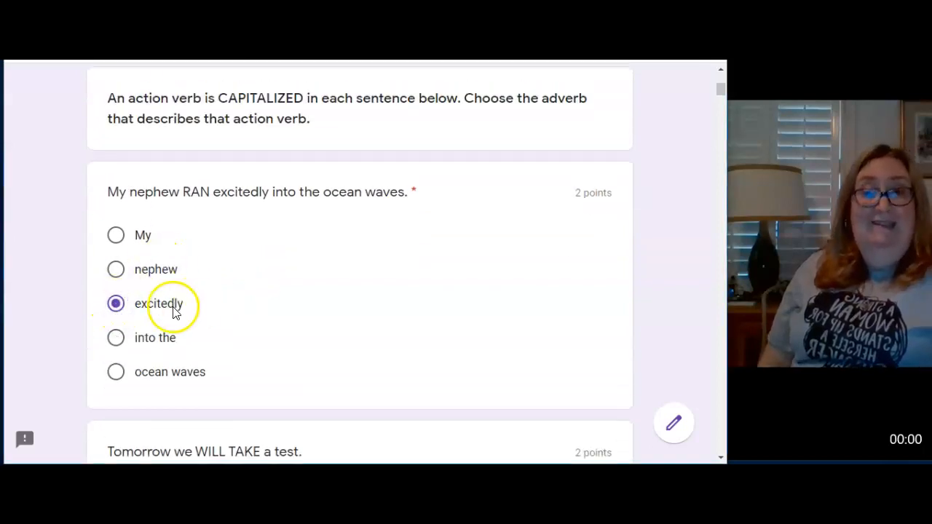
pyautogui.moveTo(296, 257)
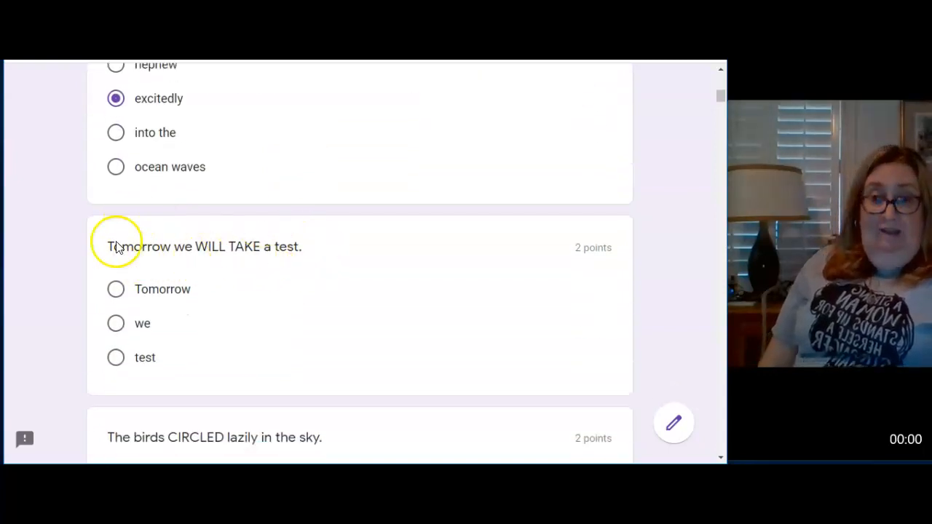
pyautogui.moveTo(167, 273)
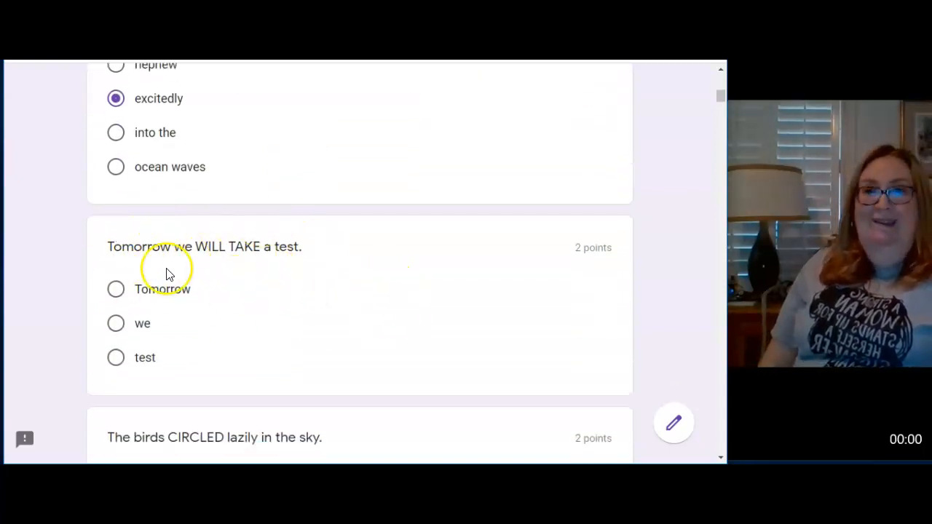
pyautogui.moveTo(358, 274)
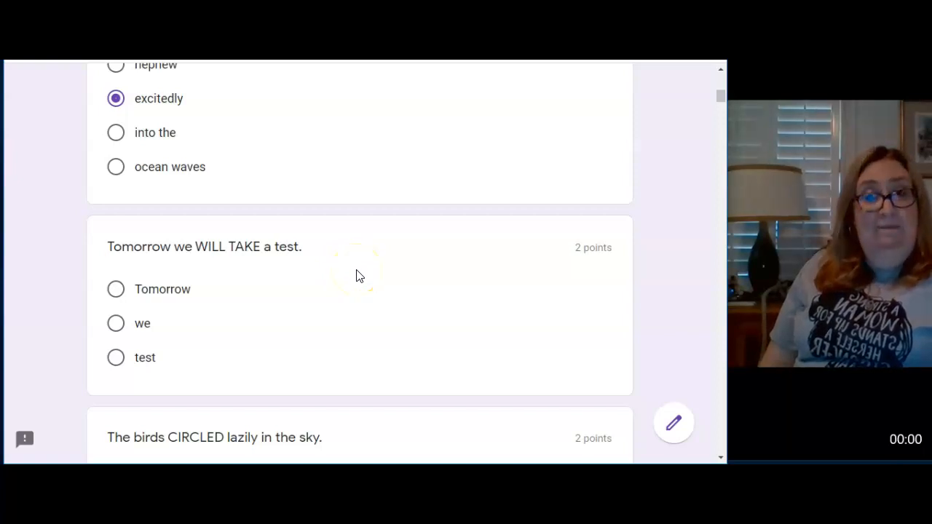
pyautogui.moveTo(182, 259)
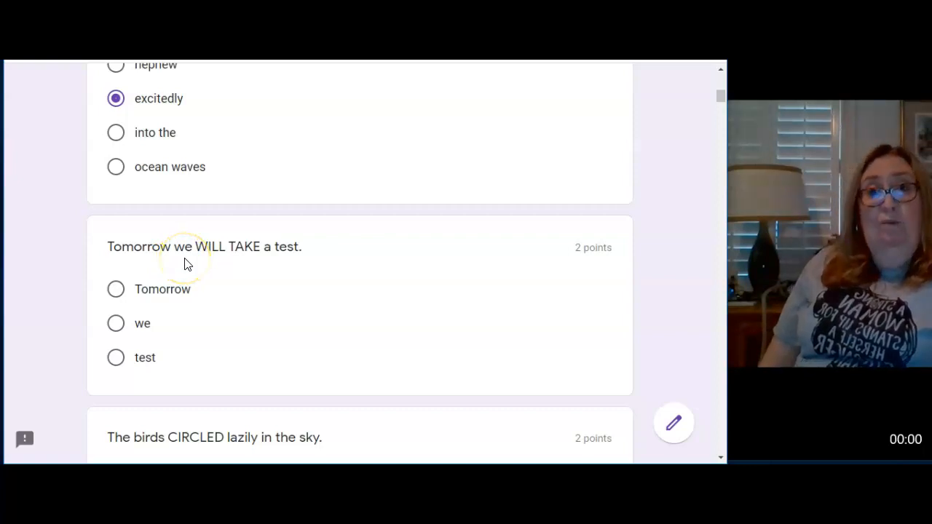
pyautogui.moveTo(262, 264)
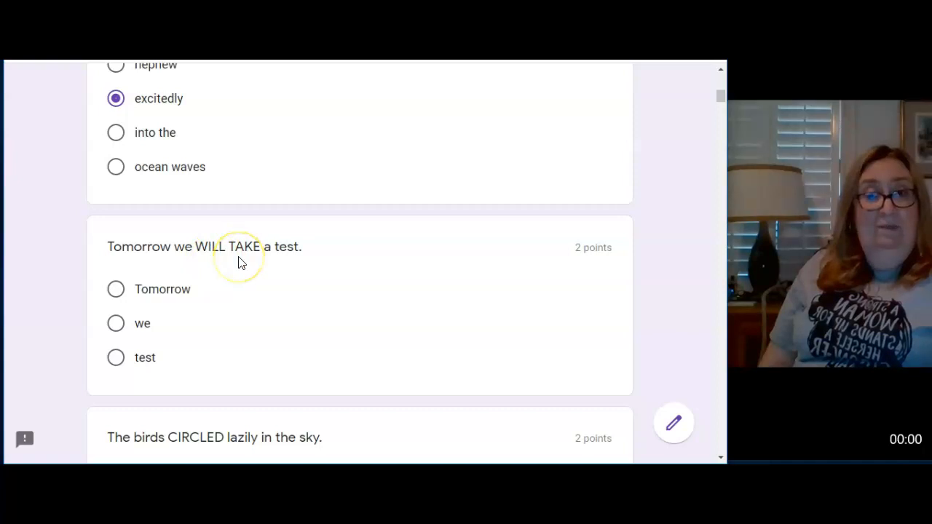
pyautogui.moveTo(144, 208)
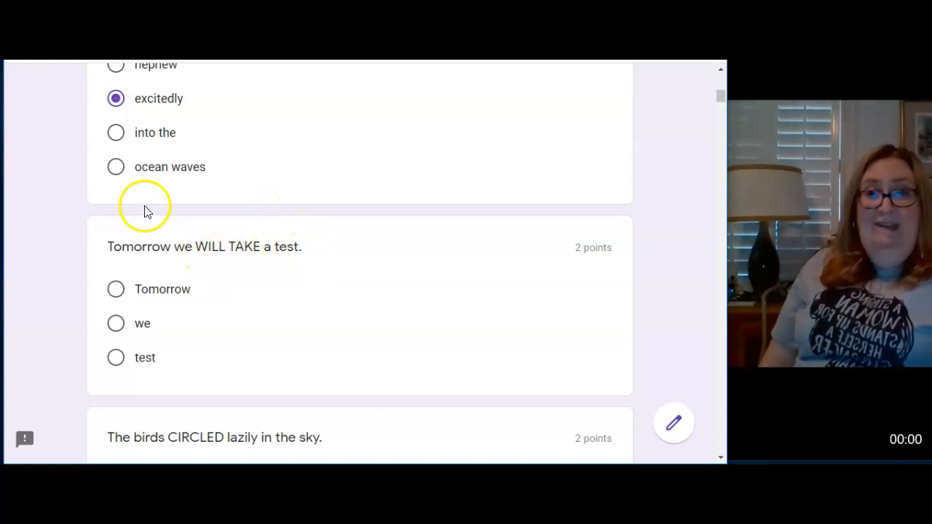
pyautogui.moveTo(182, 262)
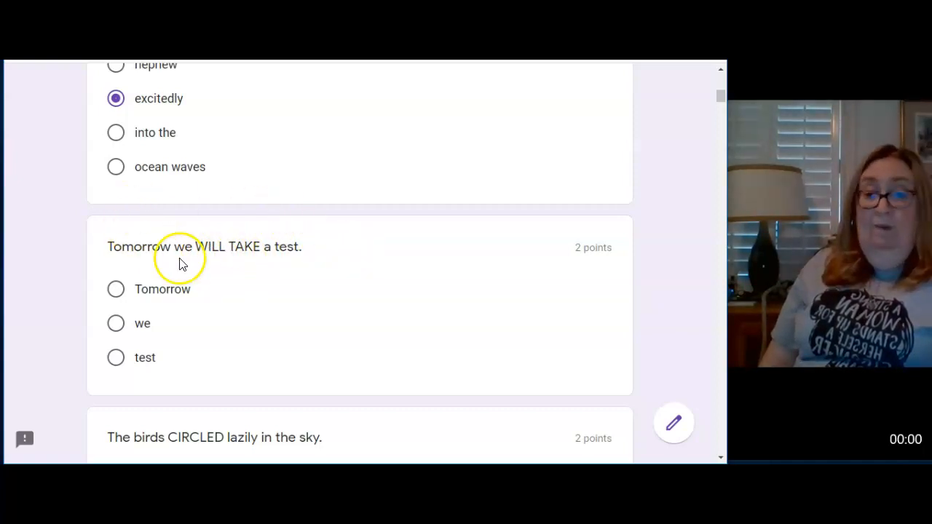
pyautogui.moveTo(207, 264)
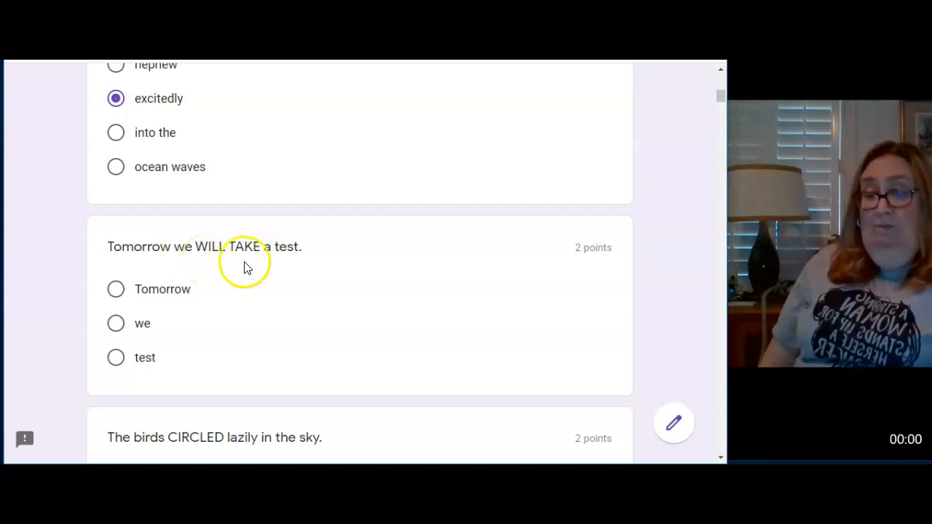
pyautogui.moveTo(142, 262)
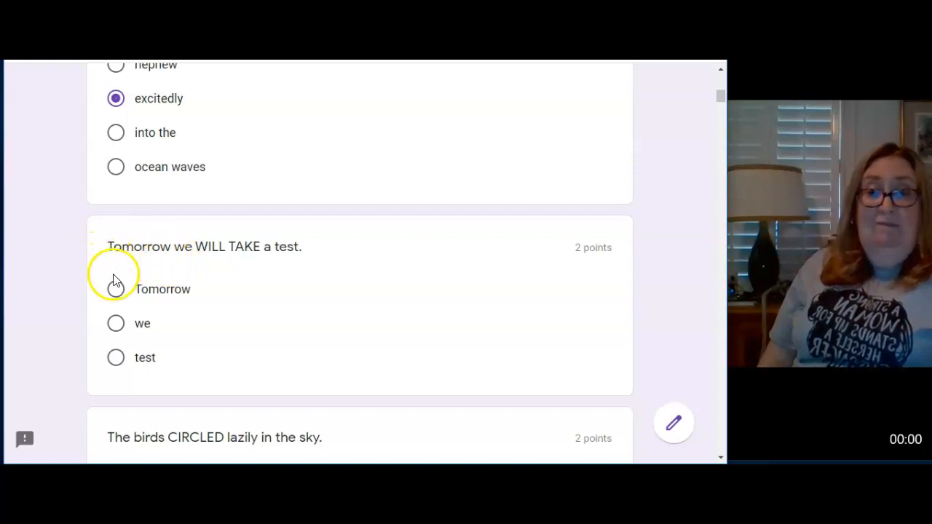
# Select "Tomorrow" for the WILL TAKE sentence and scroll to the GLUED question
pyautogui.click(115, 289)
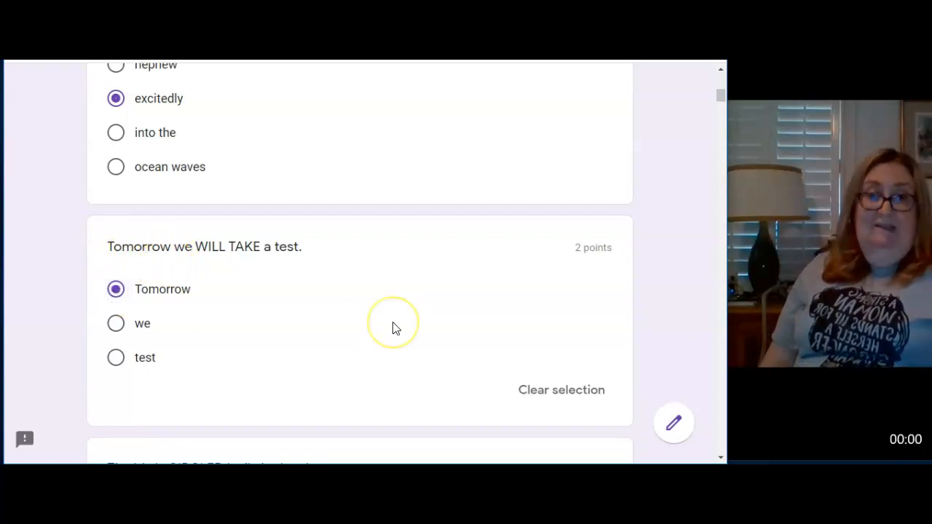
pyautogui.scroll(-3)
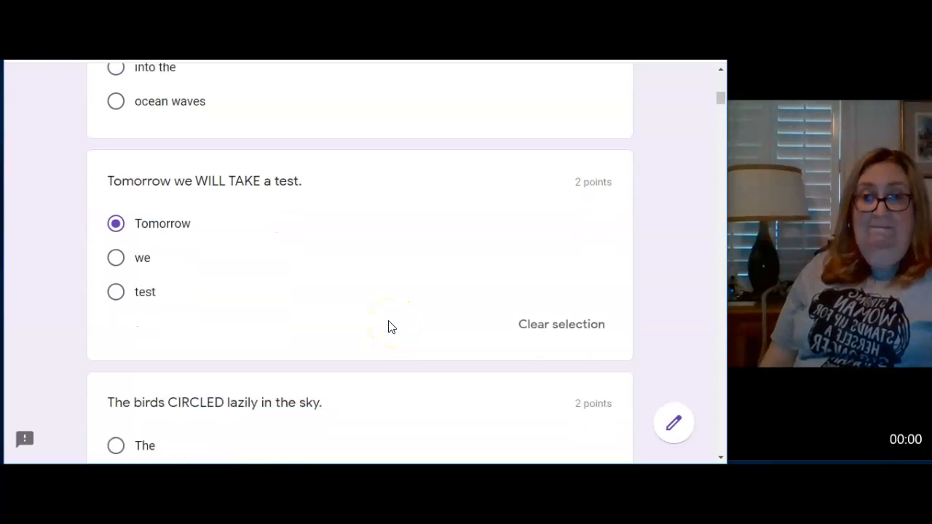
pyautogui.scroll(-3)
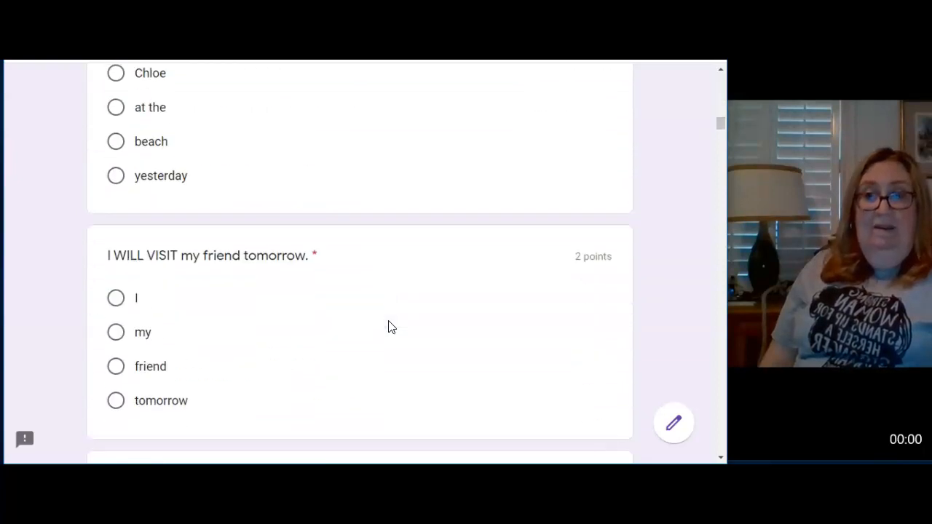
pyautogui.scroll(-3)
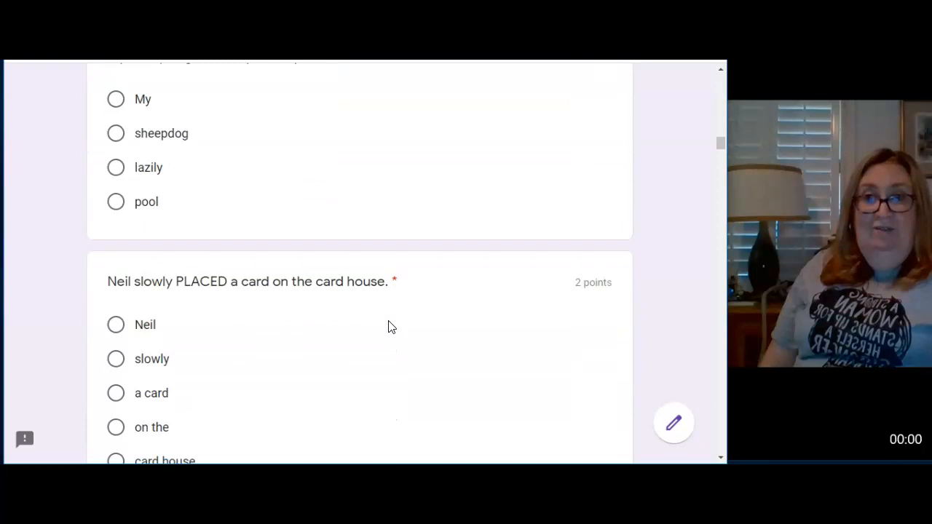
pyautogui.scroll(-3)
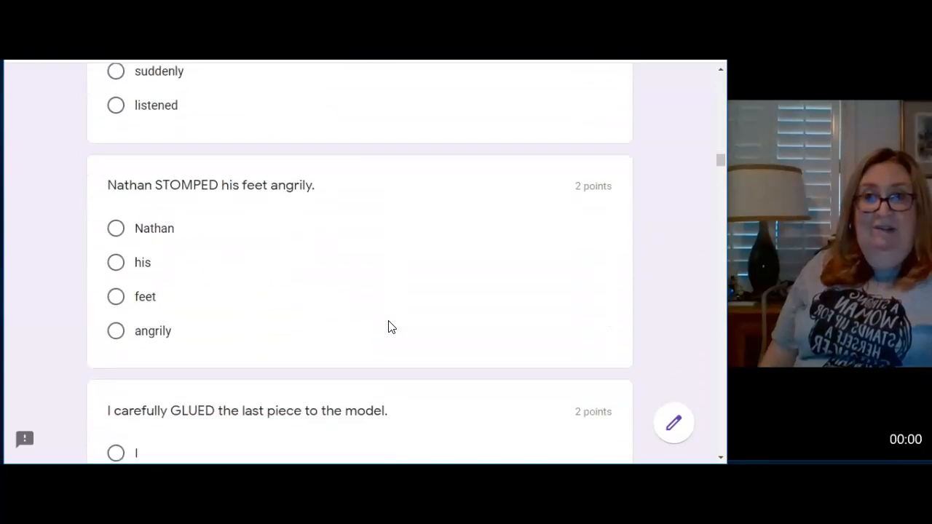
pyautogui.scroll(-3)
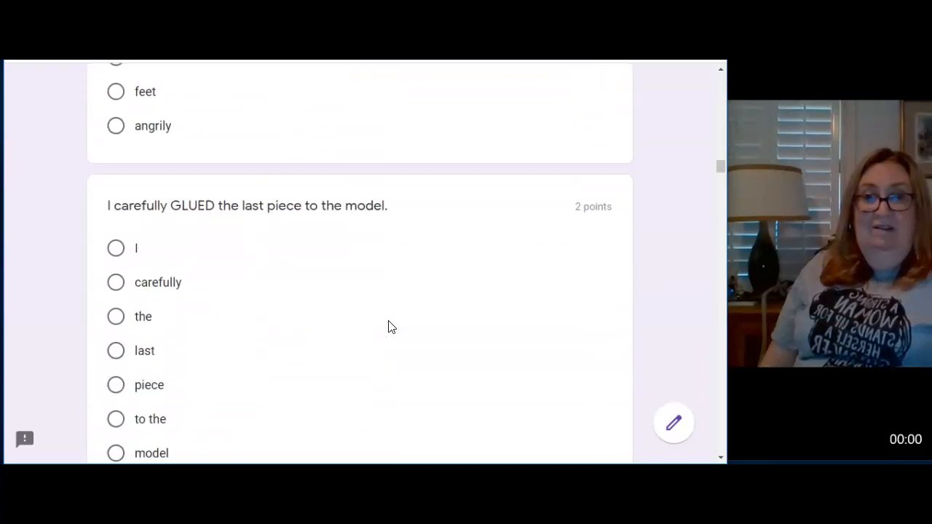
pyautogui.scroll(-3)
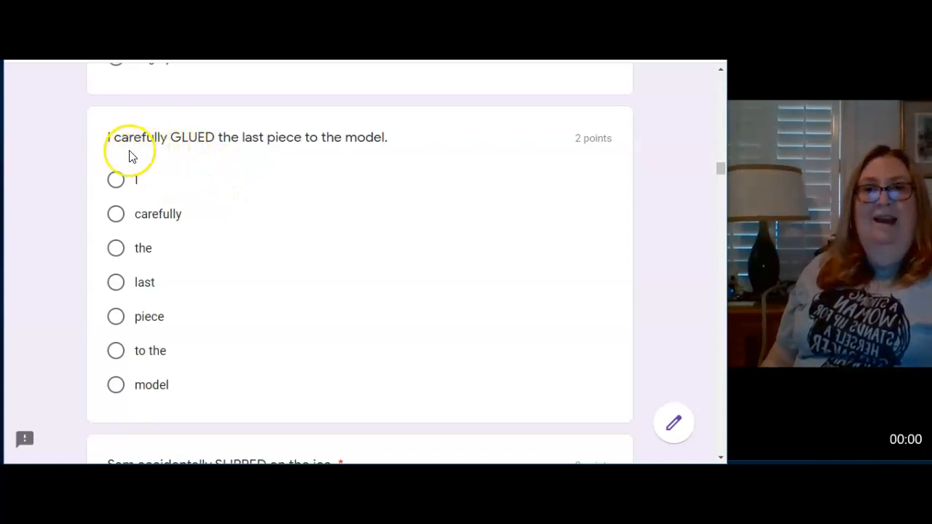
pyautogui.moveTo(116, 222)
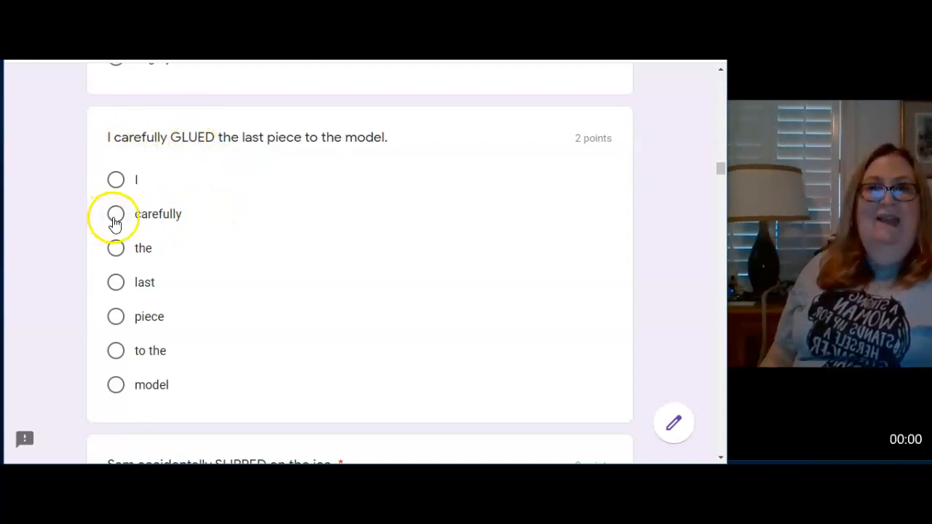
# Select "carefully" for the GLUED sentence and scroll to the WILL VISIT question
pyautogui.click(115, 213)
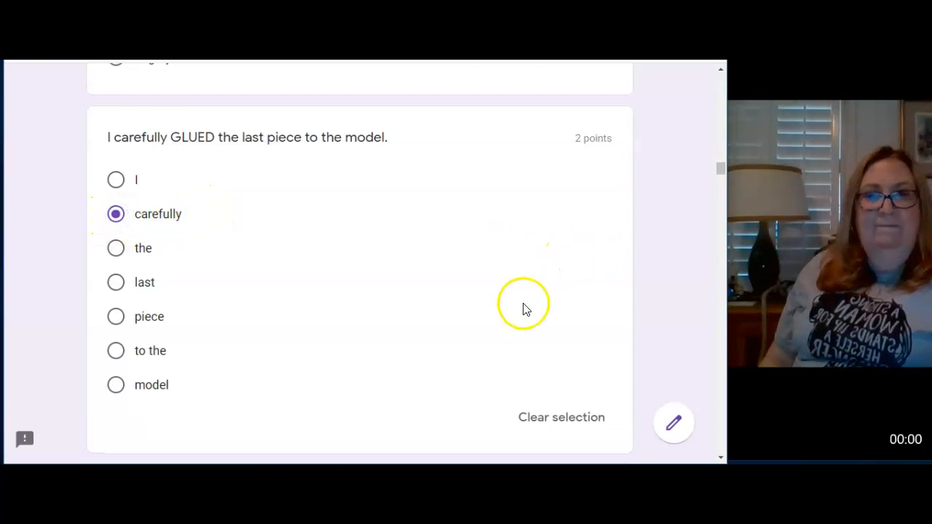
pyautogui.scroll(-3)
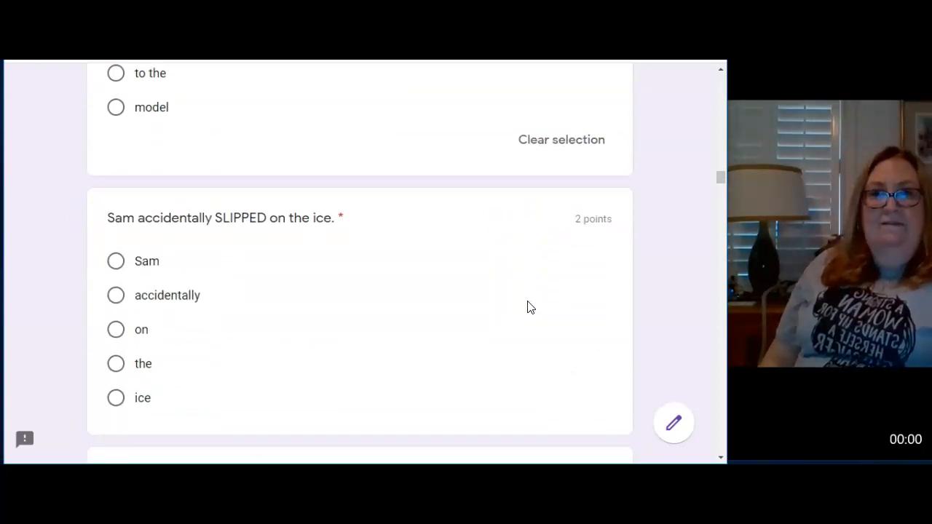
pyautogui.scroll(-3)
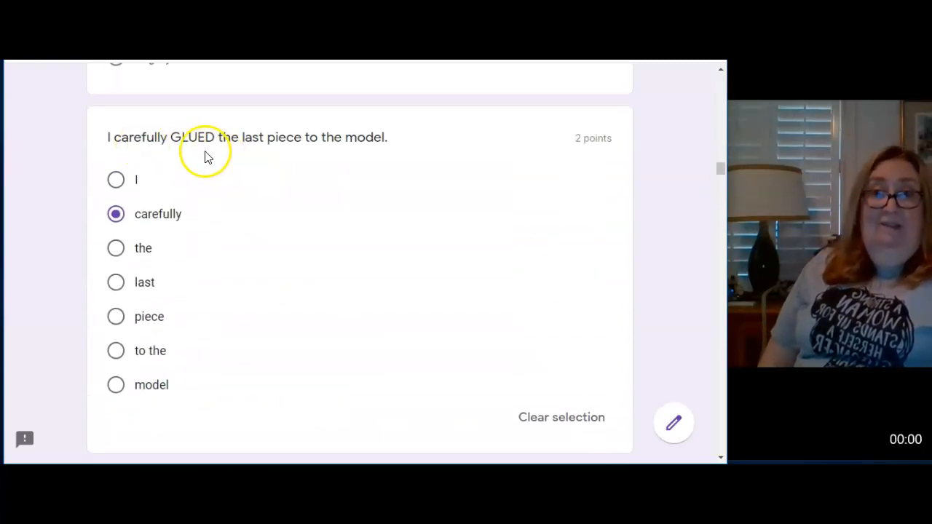
pyautogui.scroll(-3)
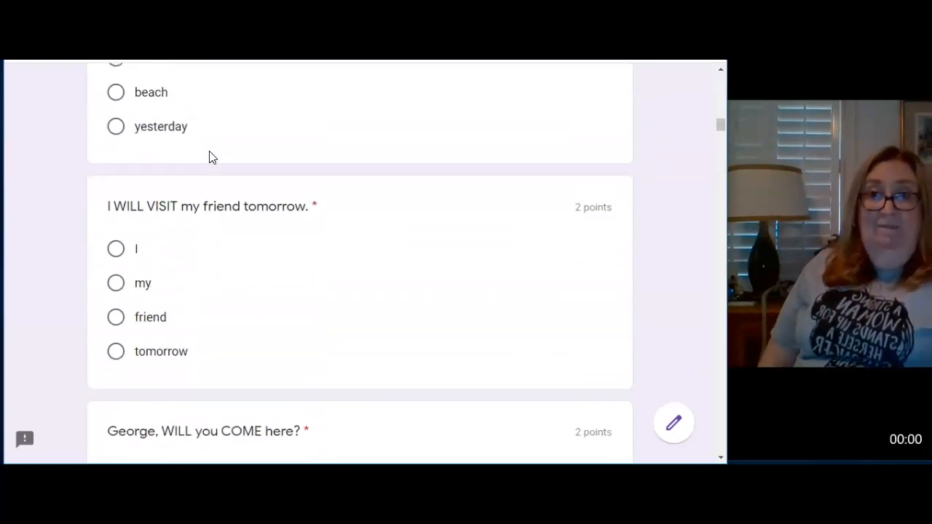
pyautogui.scroll(-3)
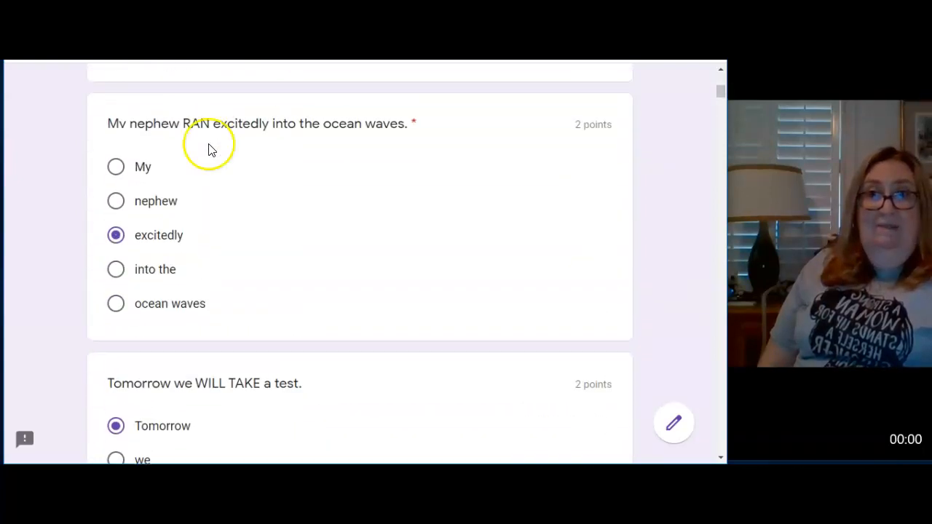
pyautogui.moveTo(174, 124)
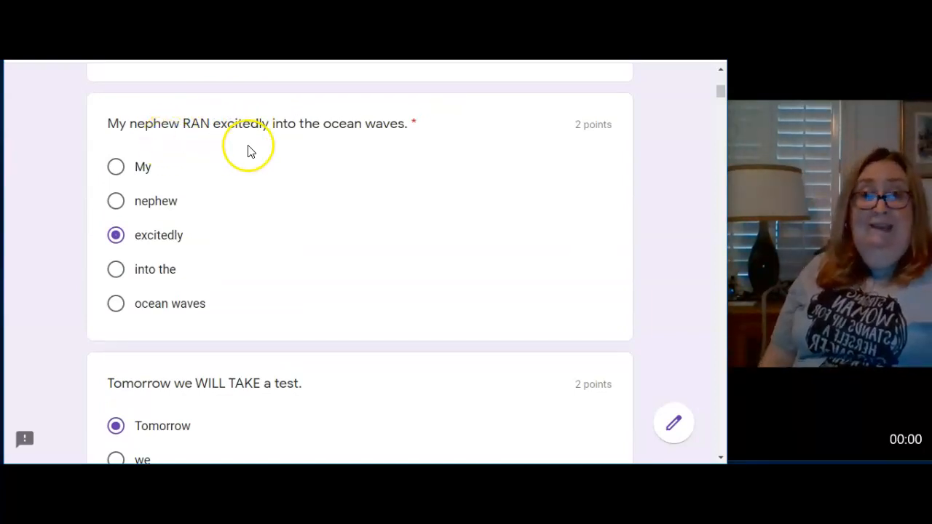
pyautogui.scroll(-3)
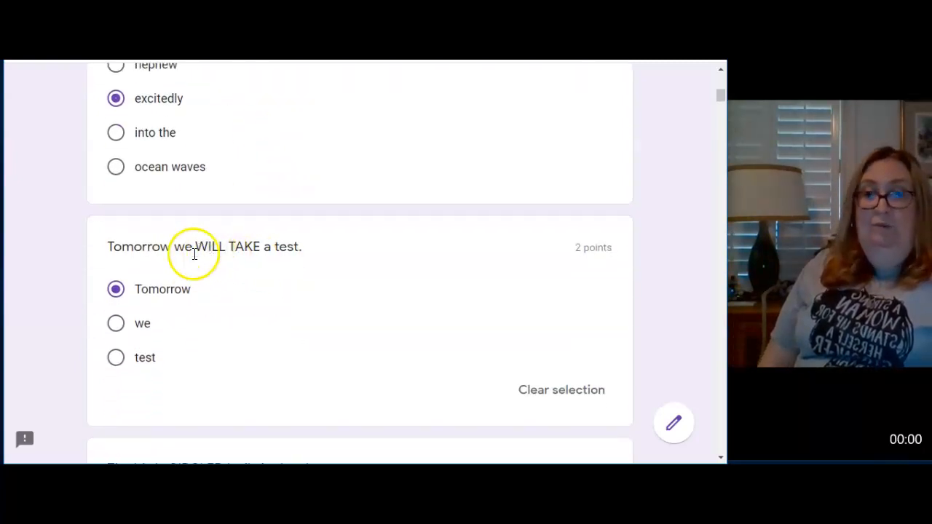
pyautogui.moveTo(131, 252)
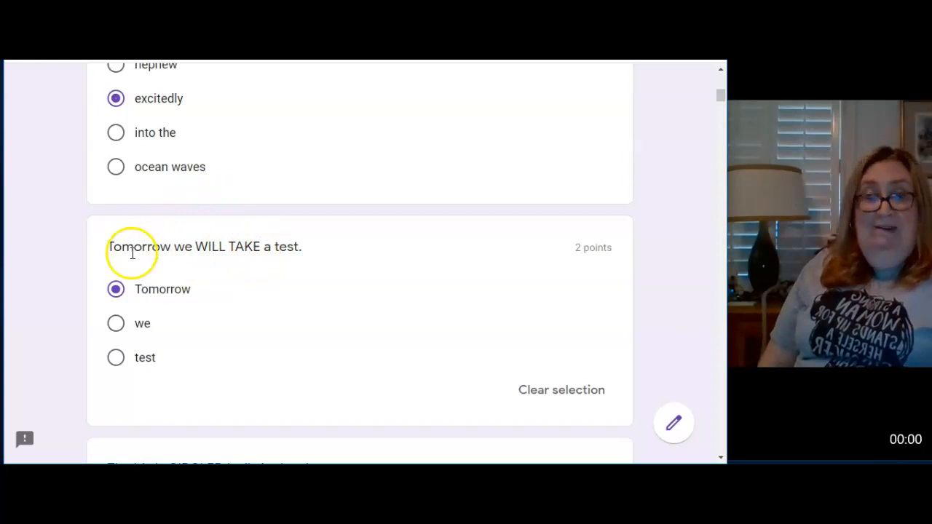
pyautogui.moveTo(165, 250)
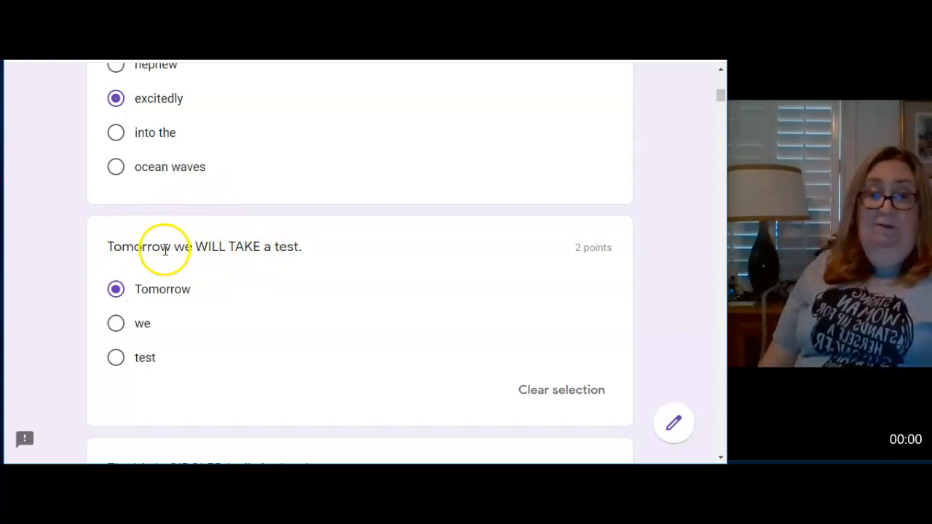
pyautogui.scroll(-3)
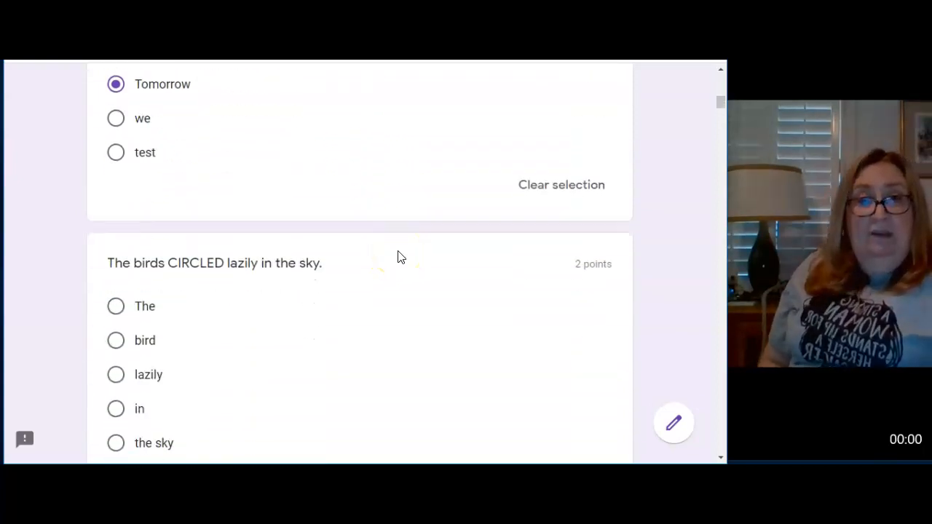
# Select "lazily" for the CIRCLED birds sentence and scroll to the WILL VISIT and George questions
pyautogui.scroll(-3)
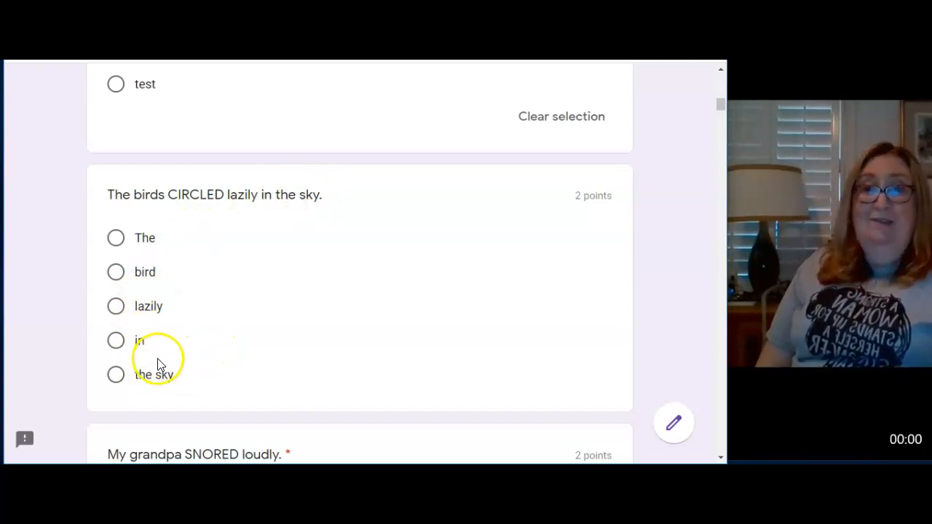
pyautogui.moveTo(150, 277)
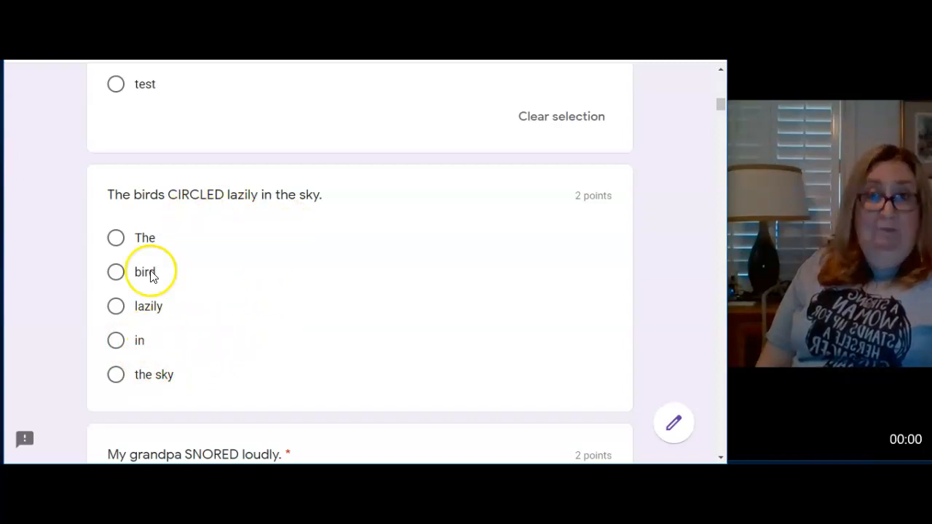
pyautogui.moveTo(138, 366)
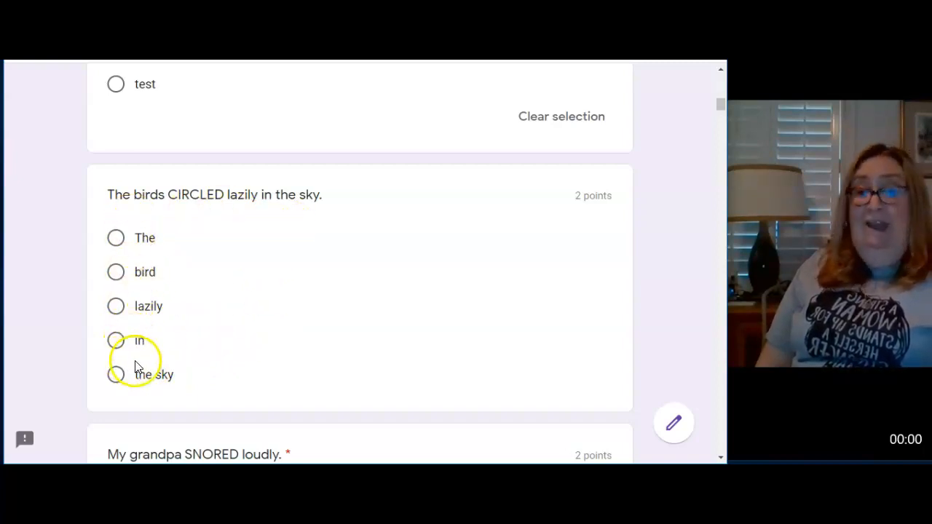
pyautogui.click(116, 306)
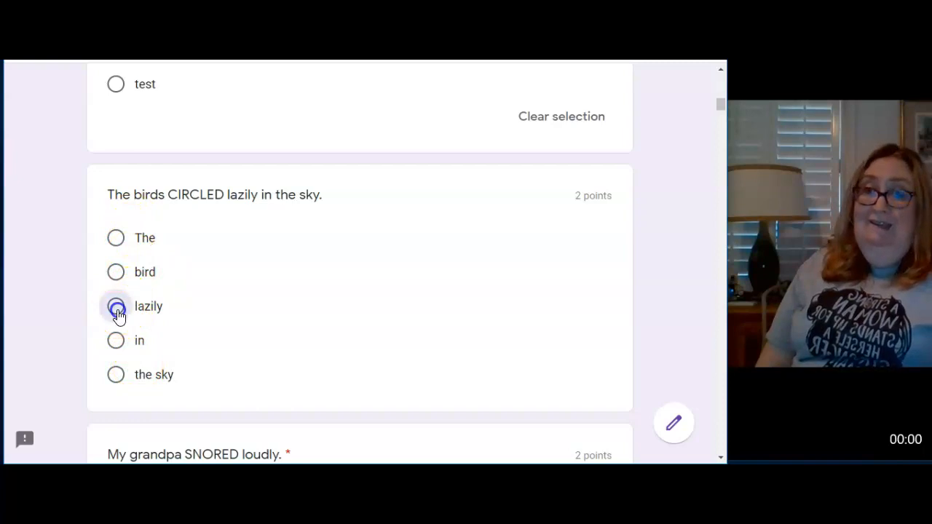
pyautogui.click(115, 306)
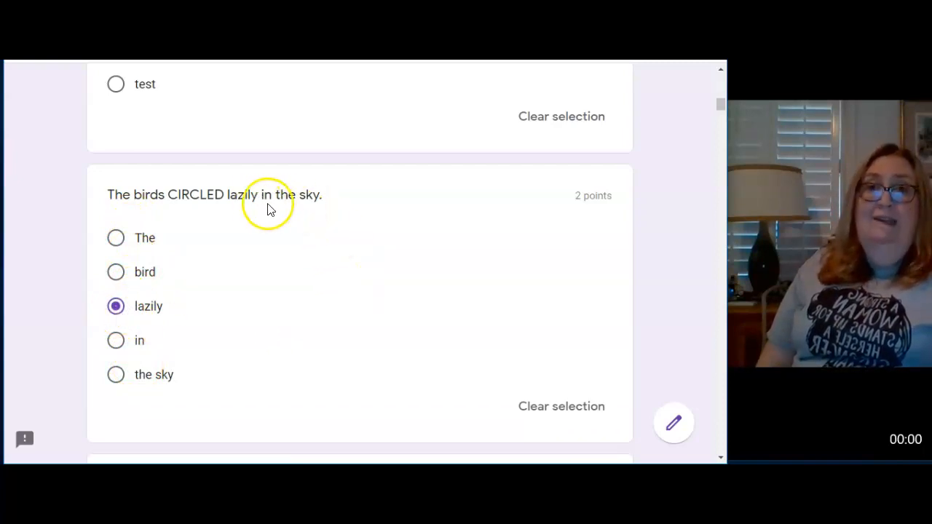
pyautogui.moveTo(326, 211)
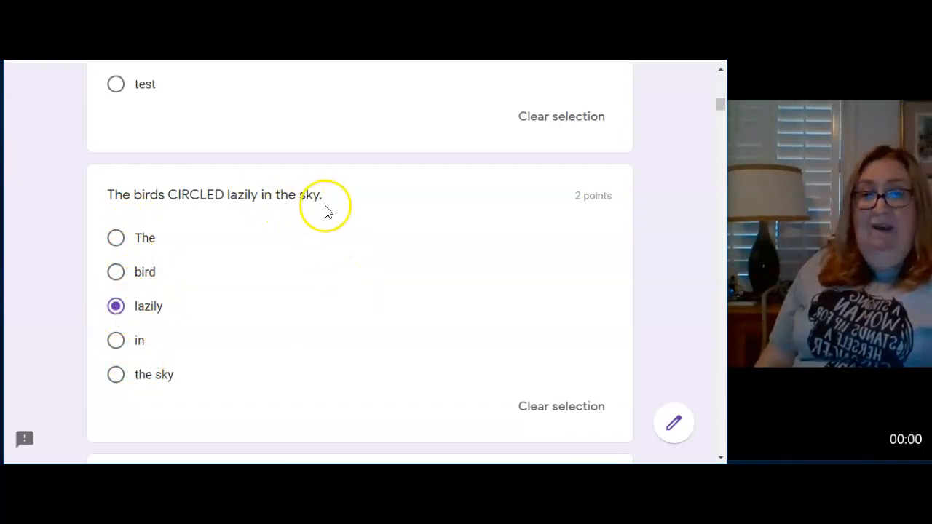
pyautogui.moveTo(191, 273)
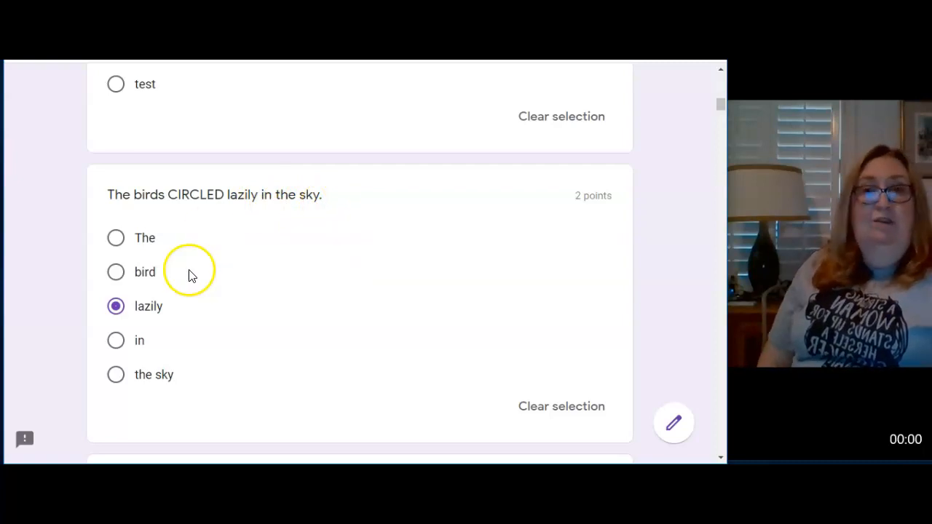
pyautogui.moveTo(269, 192)
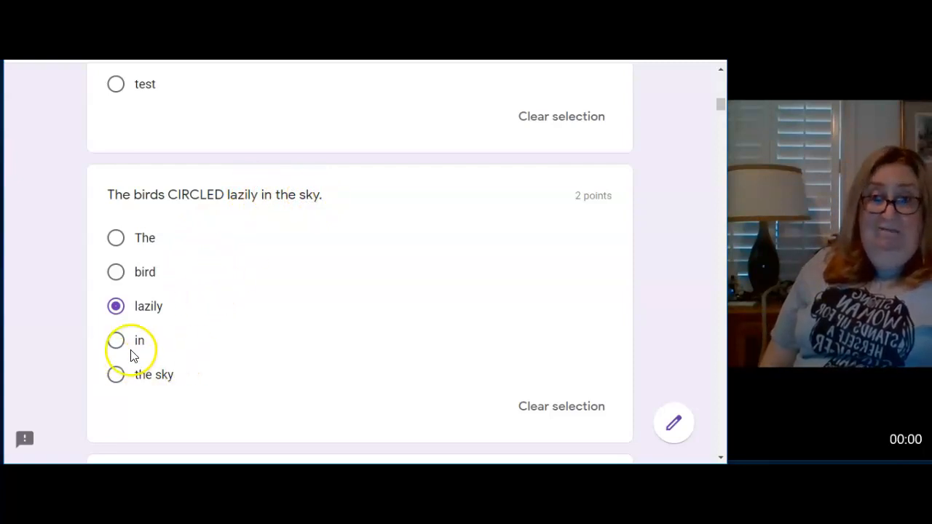
pyautogui.moveTo(153, 375)
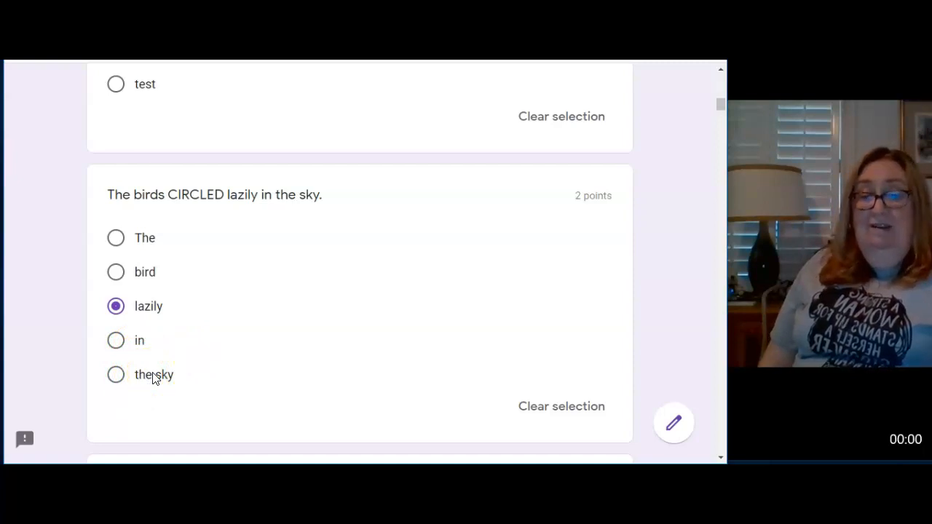
pyautogui.scroll(-3)
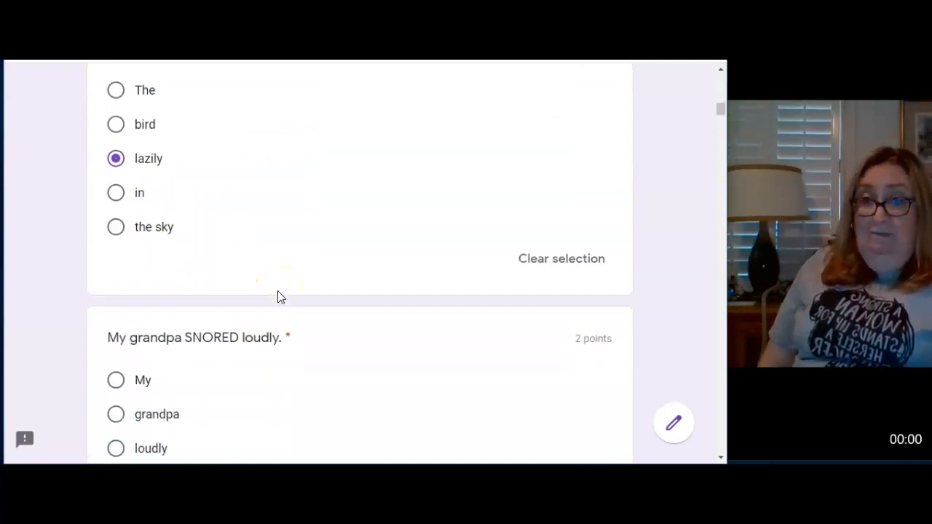
pyautogui.scroll(-3)
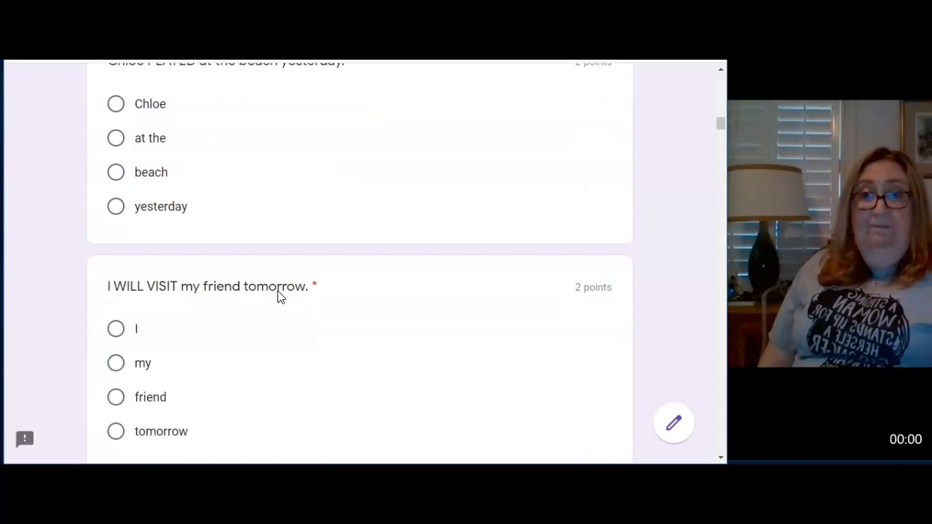
pyautogui.scroll(-3)
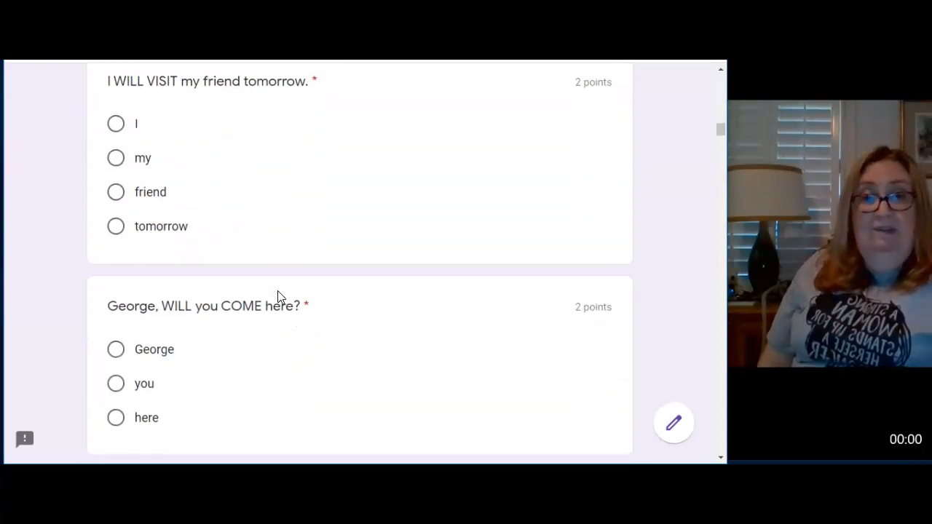